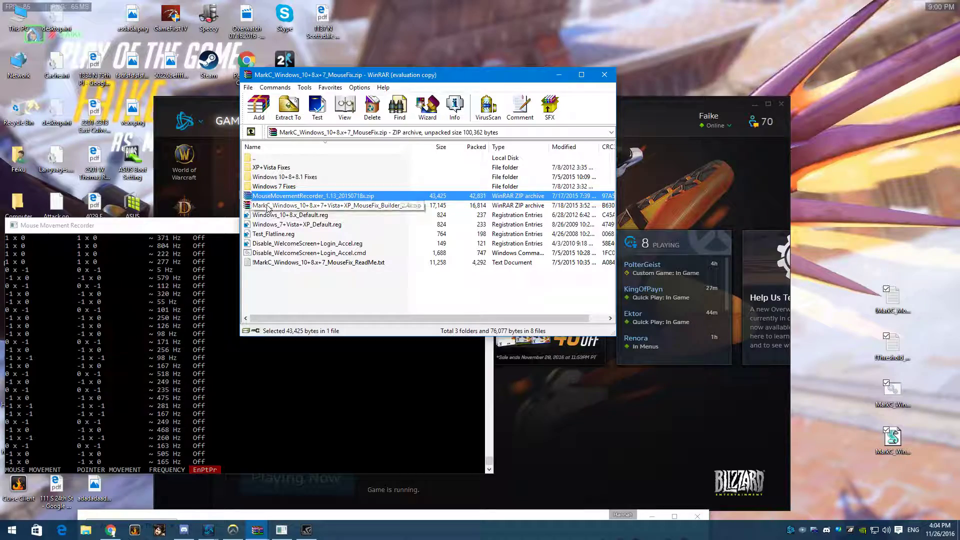
Open the nested MarkC MouseFix Builder zip and dismiss the WinRAR license reminder
double_click(336, 205)
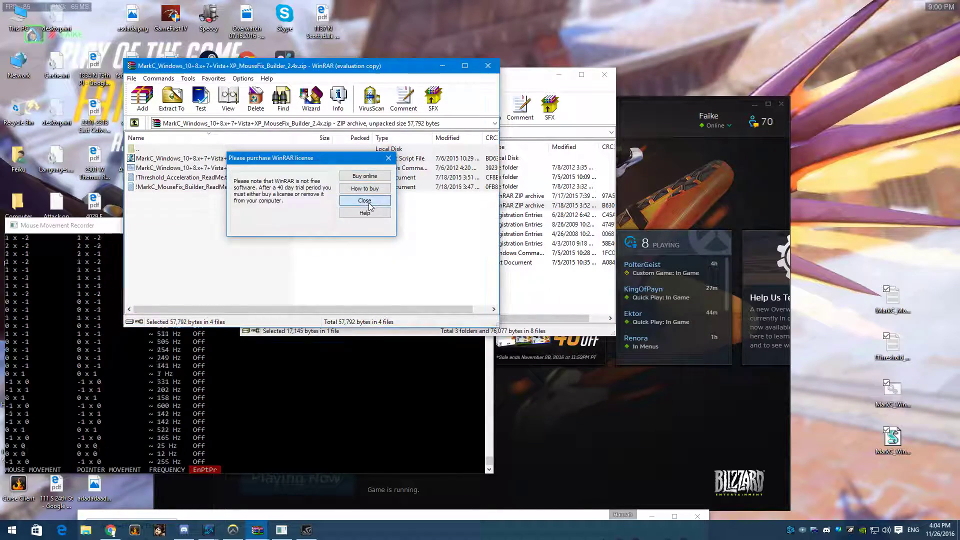
click(365, 200)
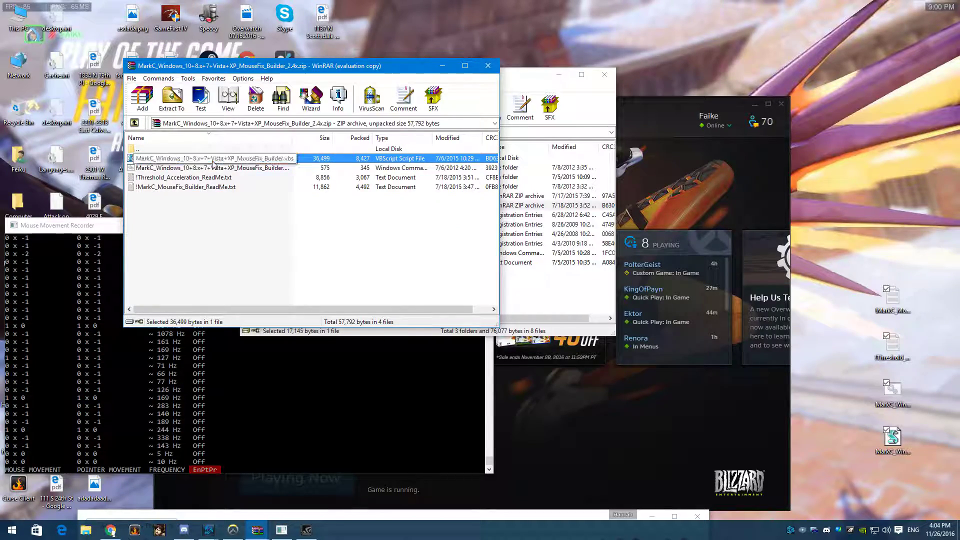
Run the MouseFix Builder .vbs with Windows 10+8, 100% item size and 1-to-1 scaling, replacing the existing registry file
double_click(211, 158)
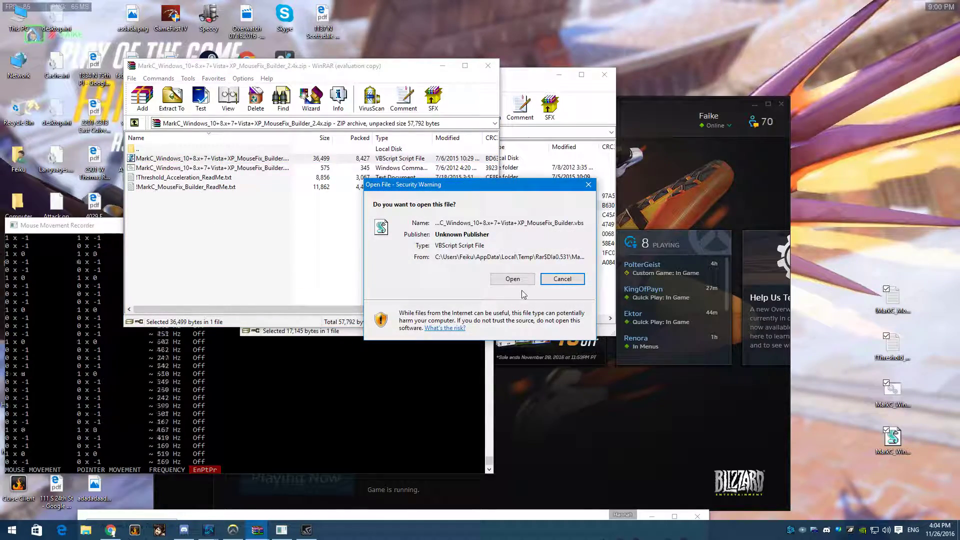
click(512, 279)
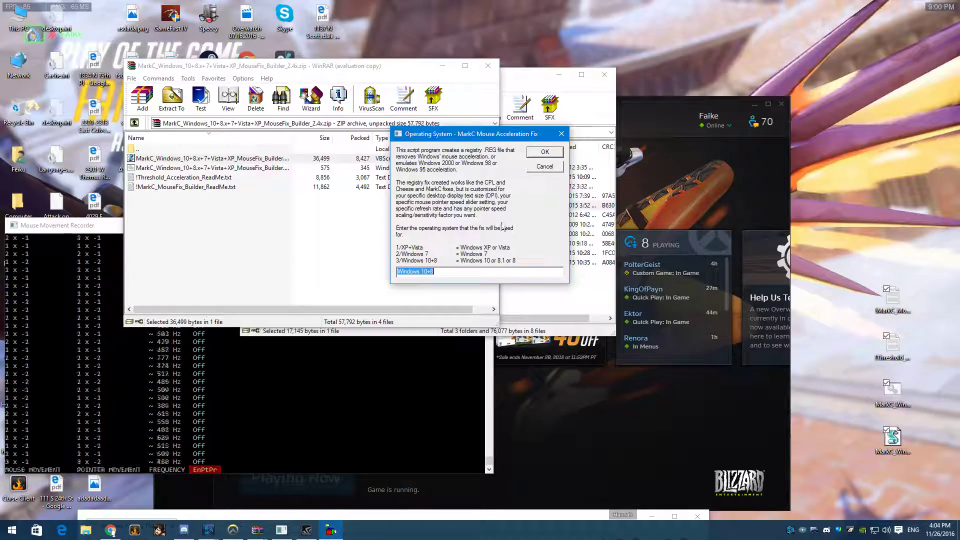
click(544, 152)
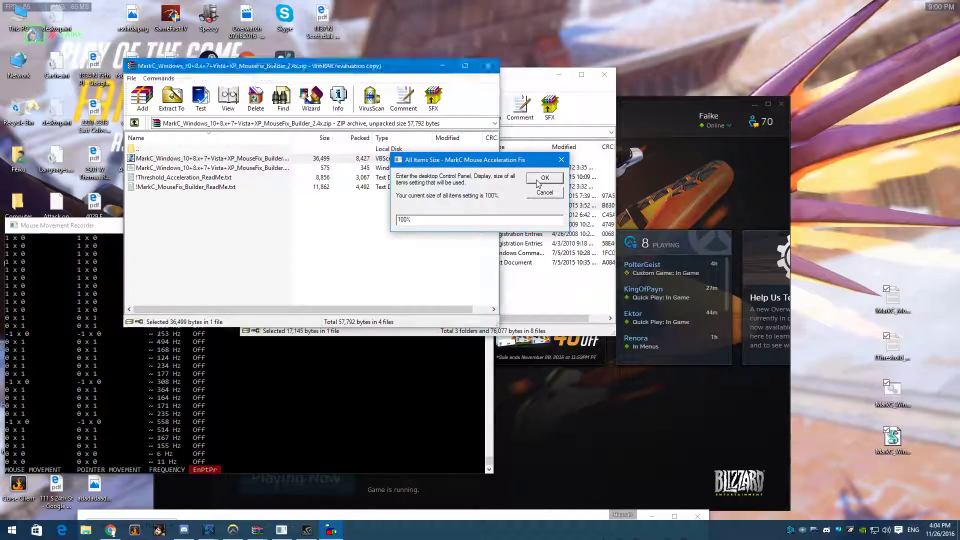
click(544, 178)
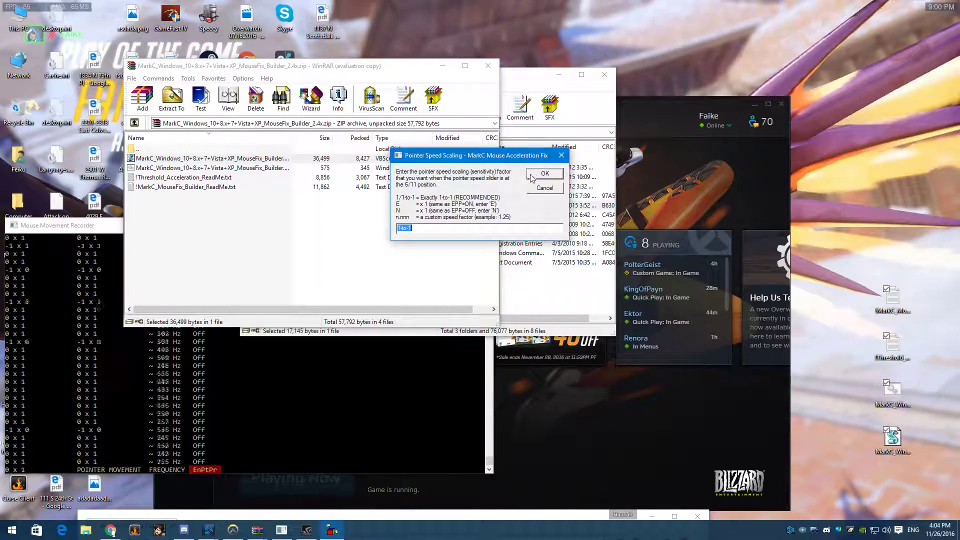
click(544, 173)
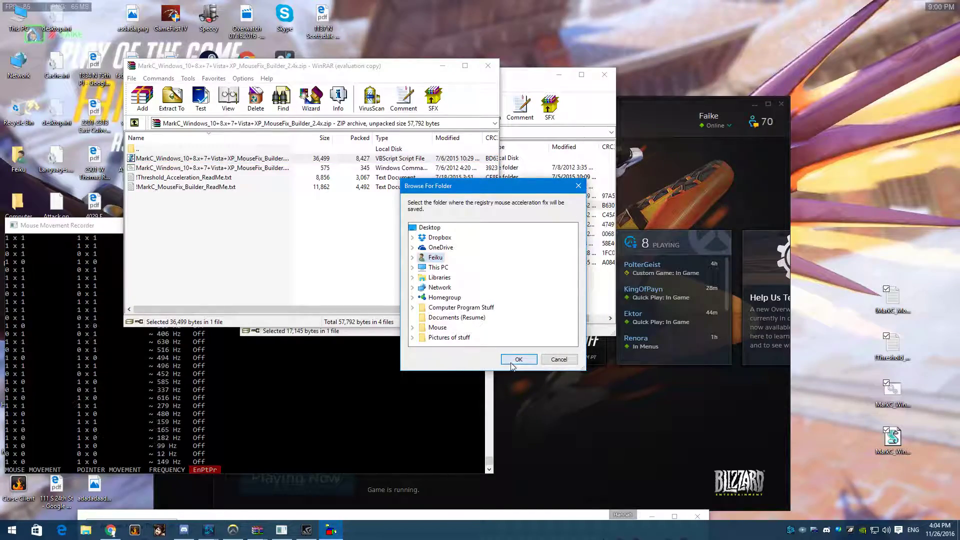
click(518, 359)
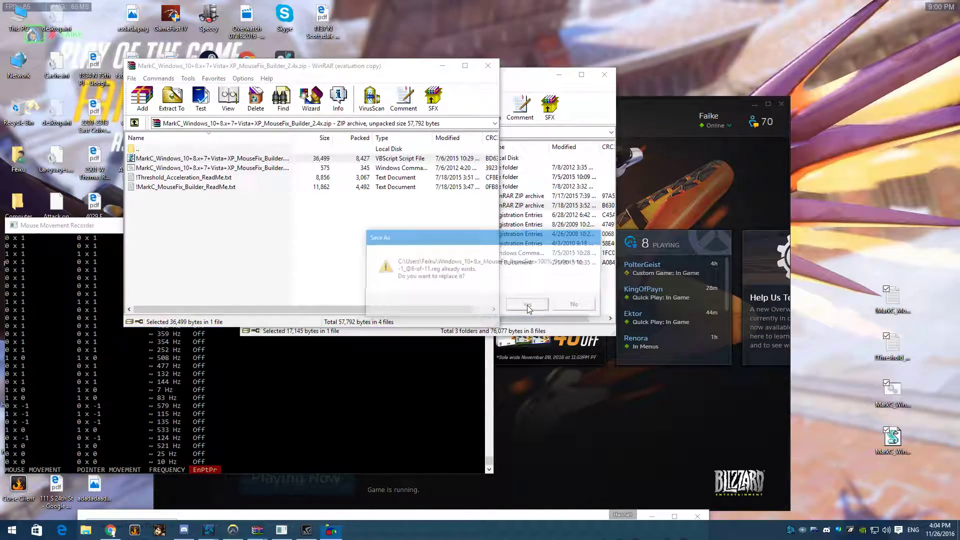
click(525, 304)
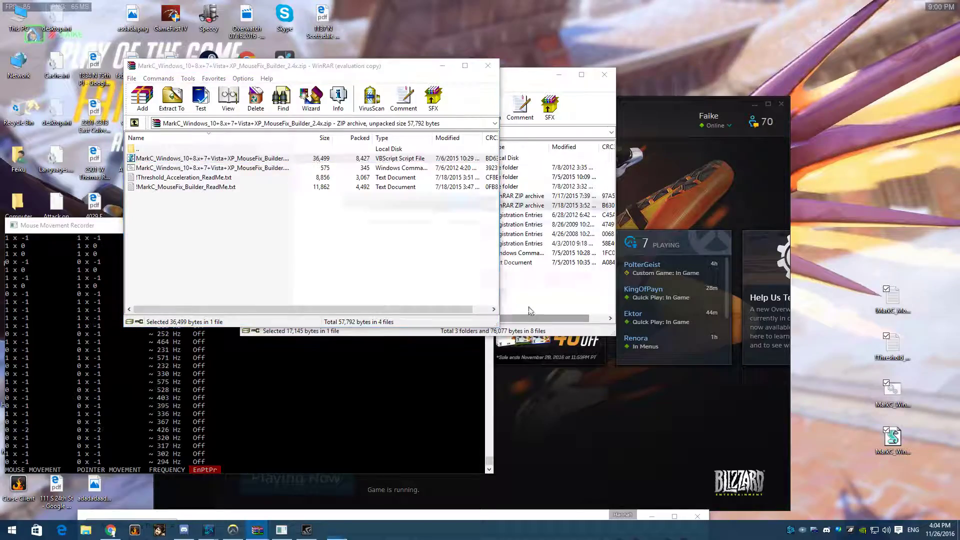
Close the builder archive and bring Mouse Movement Recorder forward with GeForce Experience's overlay (Alt+Z) open
click(214, 158)
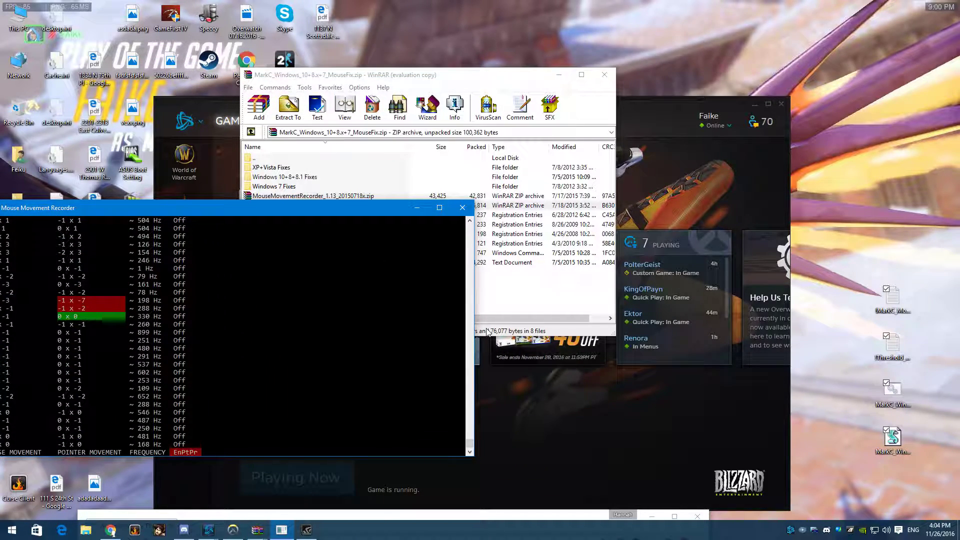
key(alt+z)
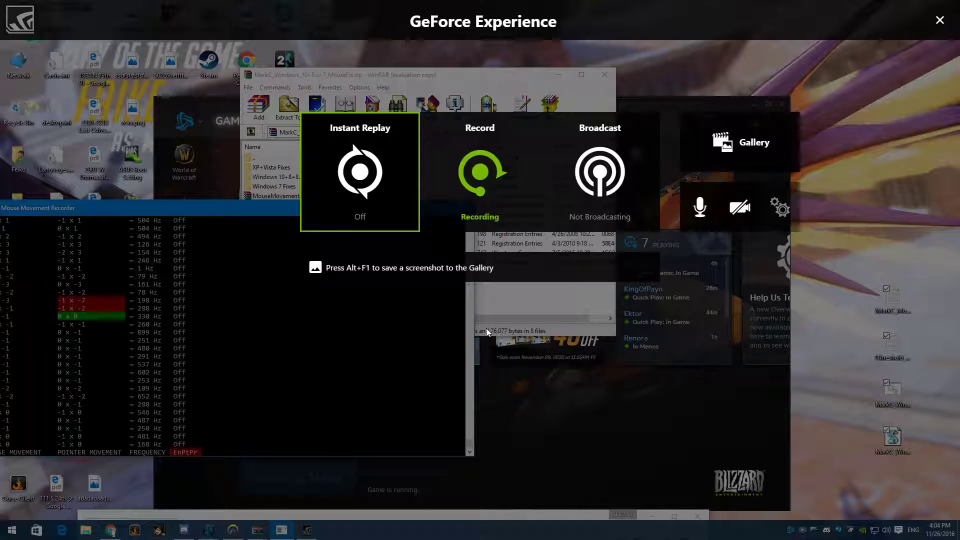
click(479, 171)
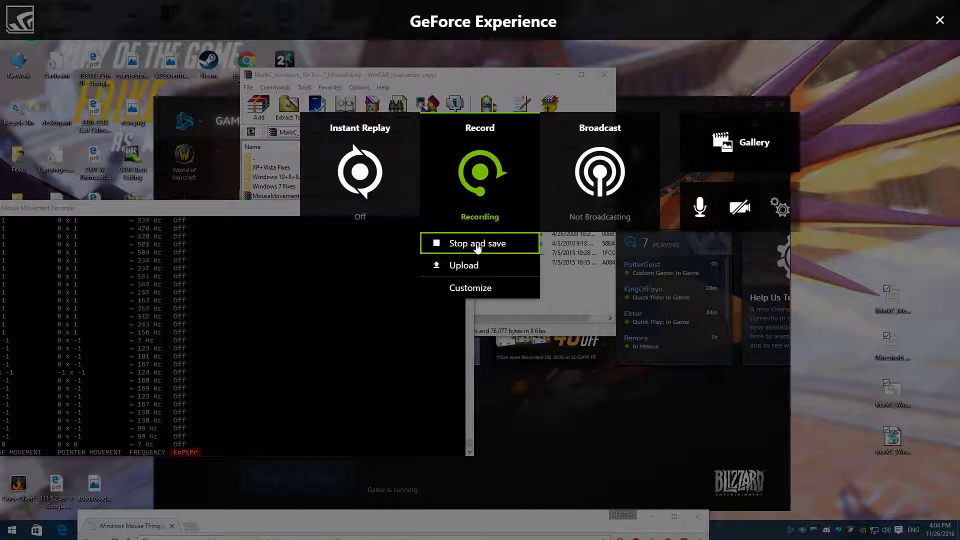